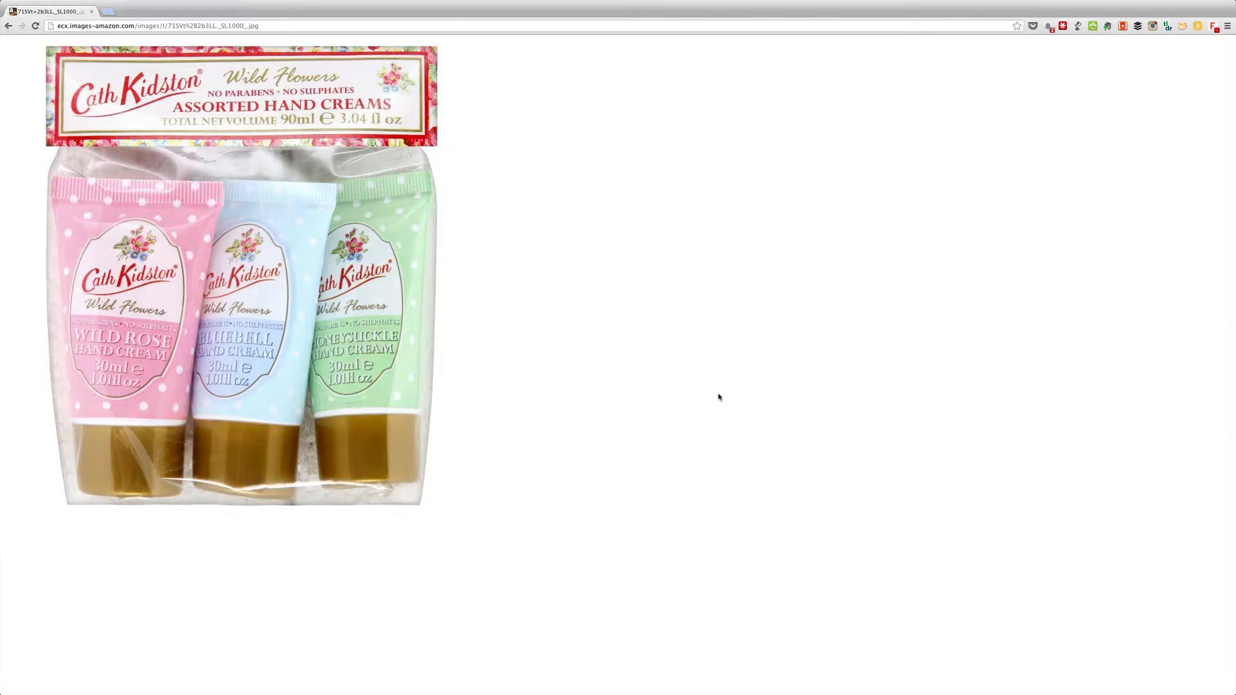
mouse_move(682, 339)
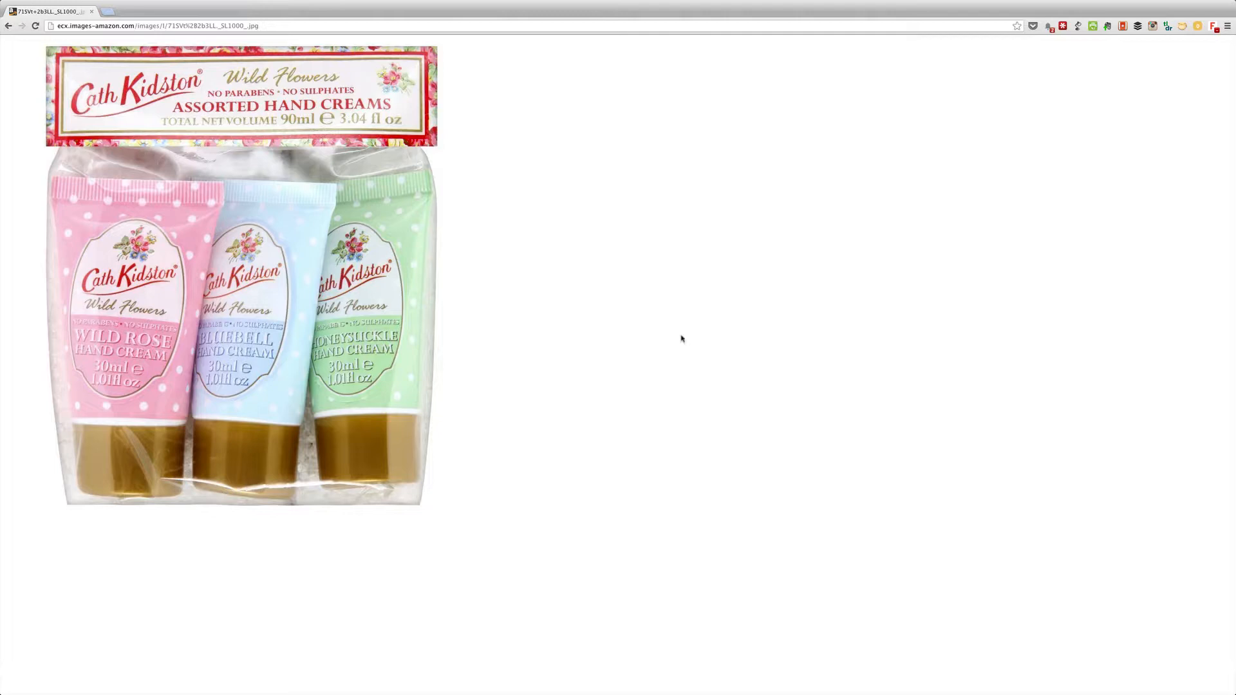